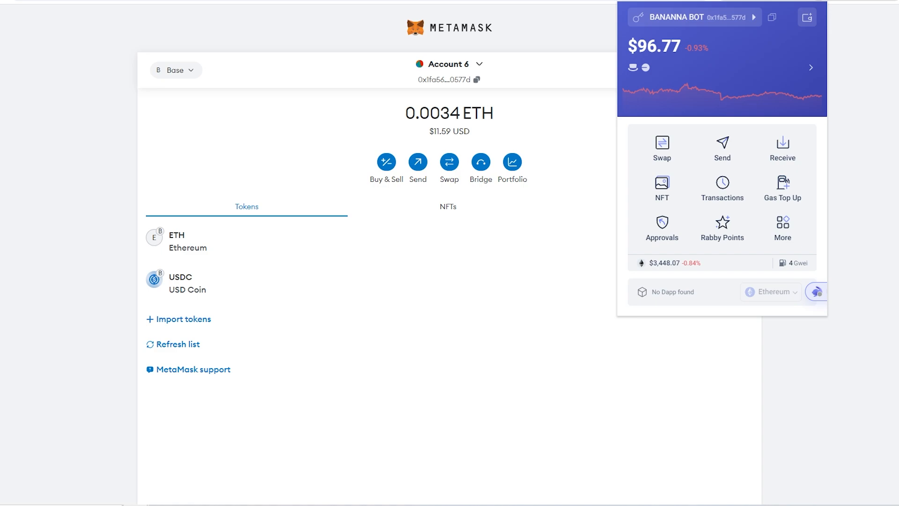
pyautogui.moveTo(881, 338)
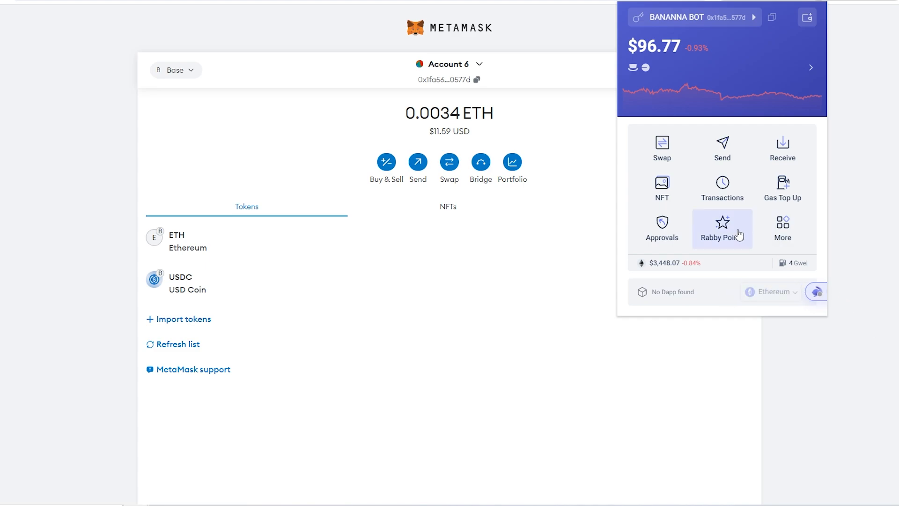
# - Browse Rabby's Integrated Chains list under More, then close the popup to reveal MetaMask's home
pyautogui.click(722, 229)
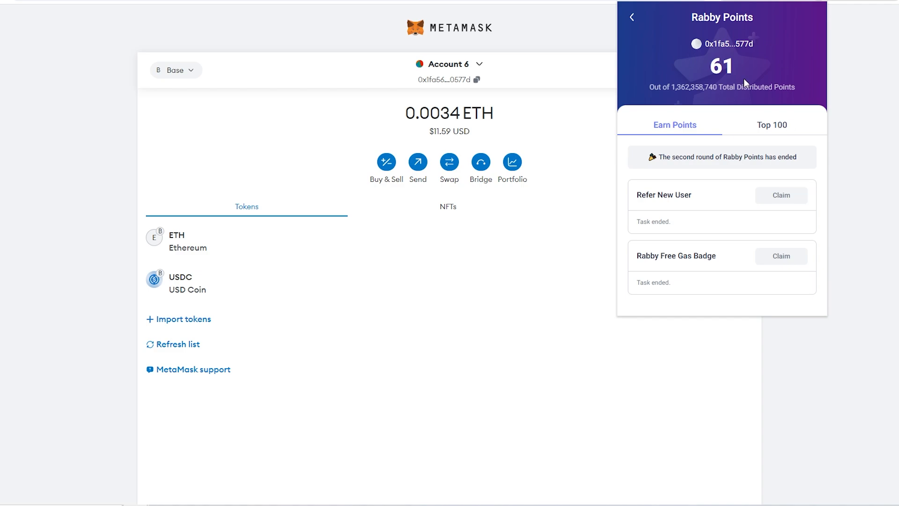
pyautogui.moveTo(753, 72)
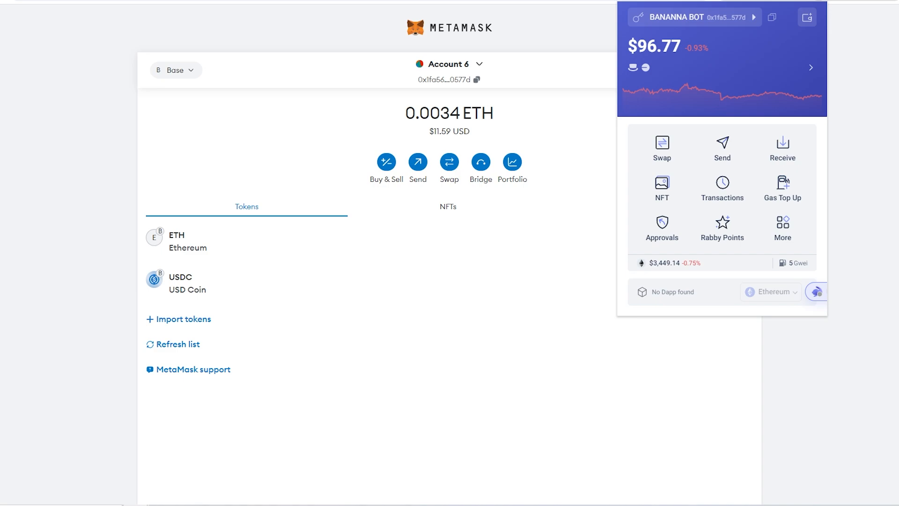
pyautogui.moveTo(799, 75)
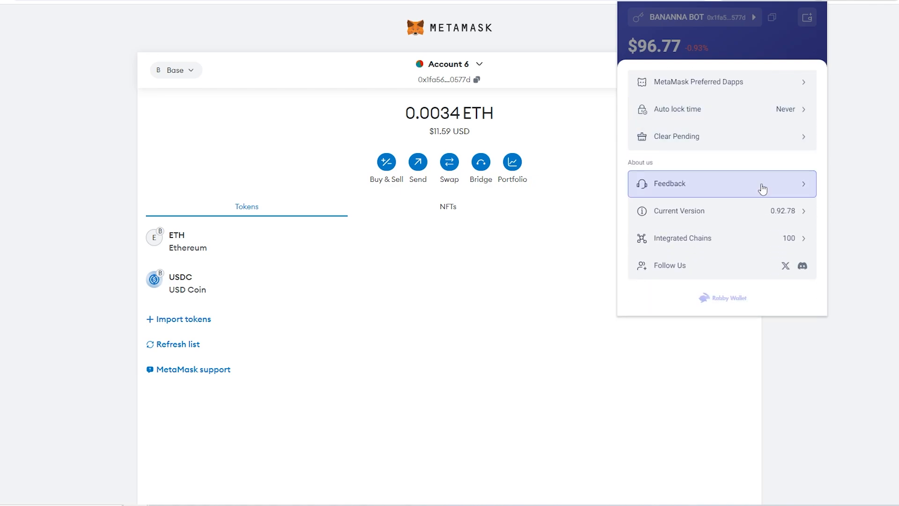
pyautogui.click(683, 238)
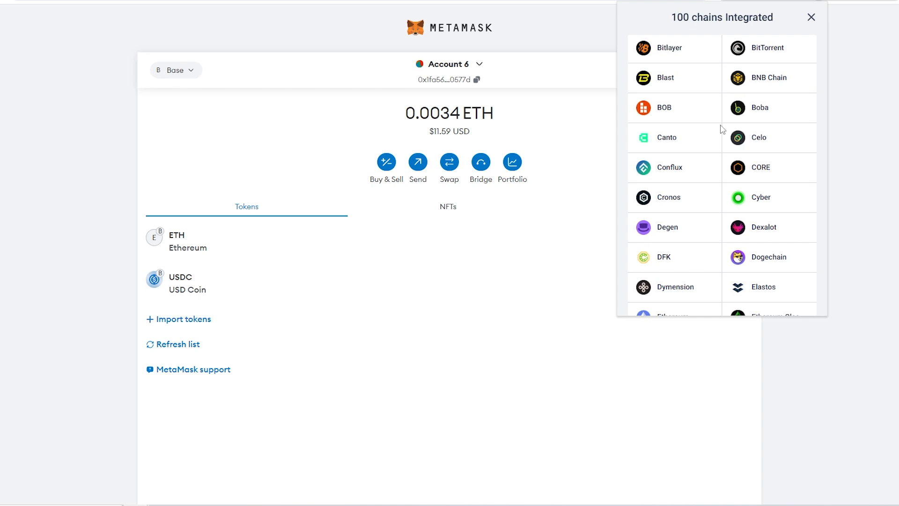
pyautogui.scroll(-3)
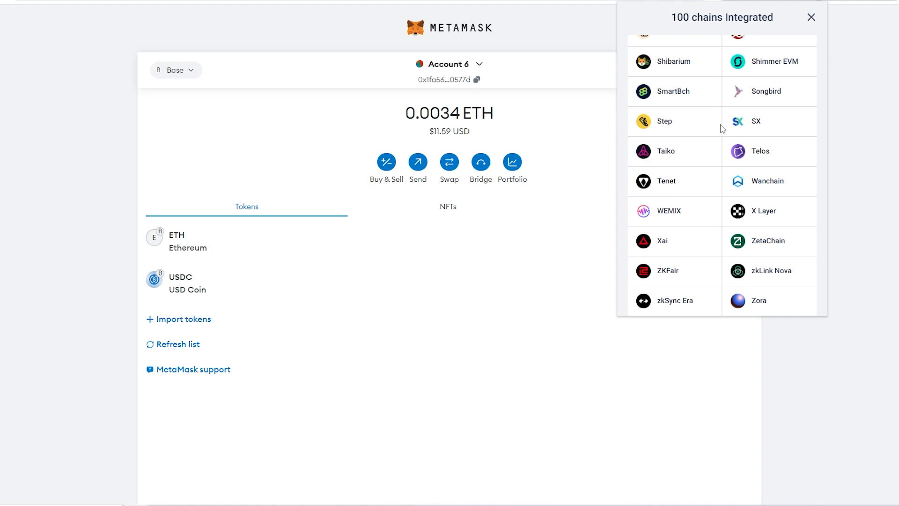
pyautogui.moveTo(722, 128)
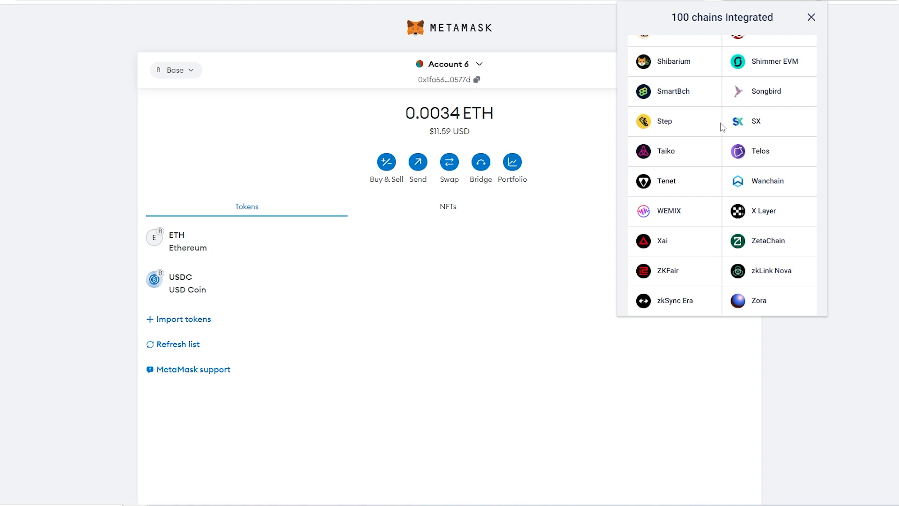
pyautogui.click(811, 17)
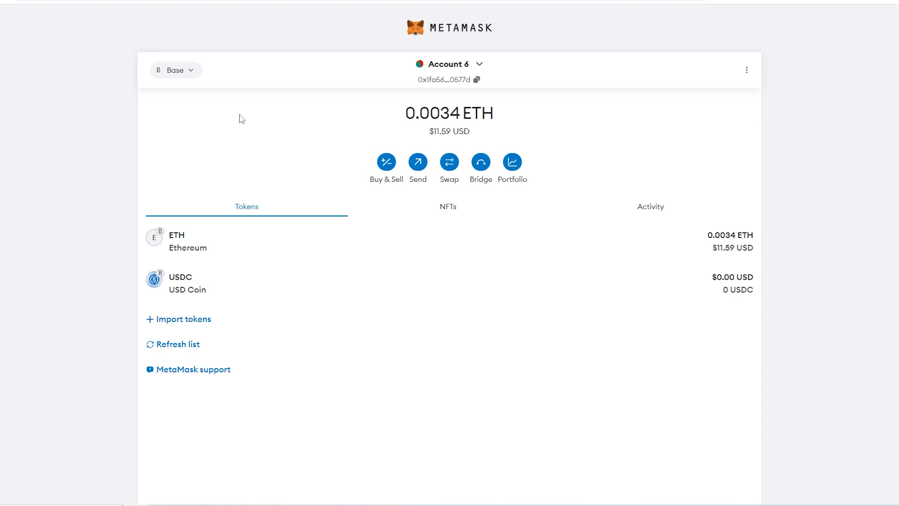
pyautogui.moveTo(174, 70)
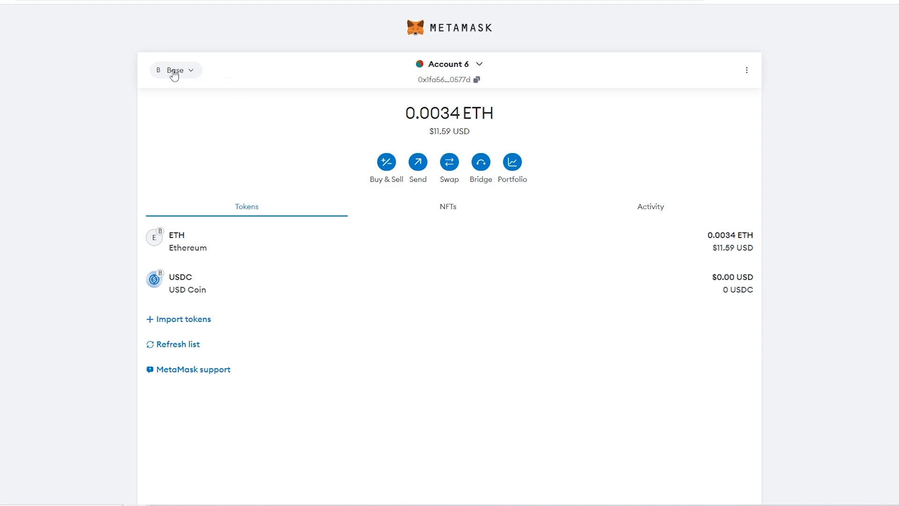
# - From the network dropdown, start adding a network manually with the blank form ready for a name
pyautogui.click(175, 70)
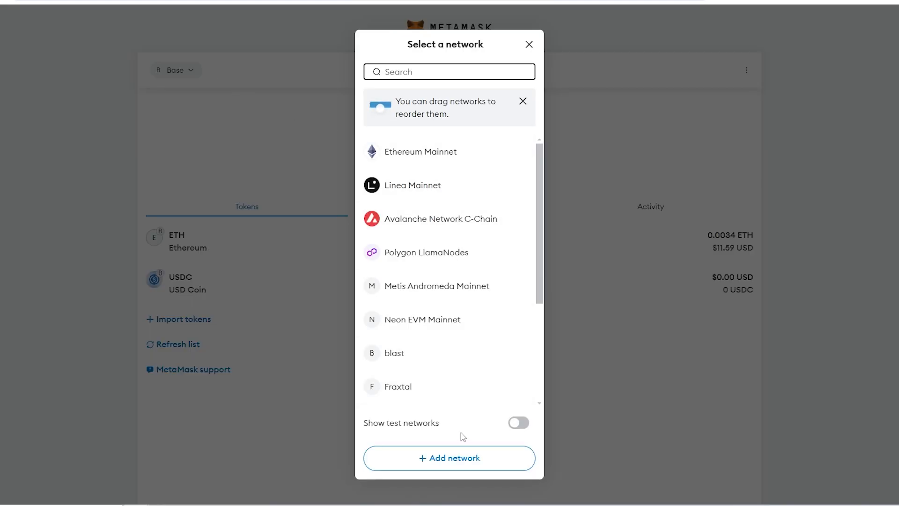
pyautogui.click(449, 458)
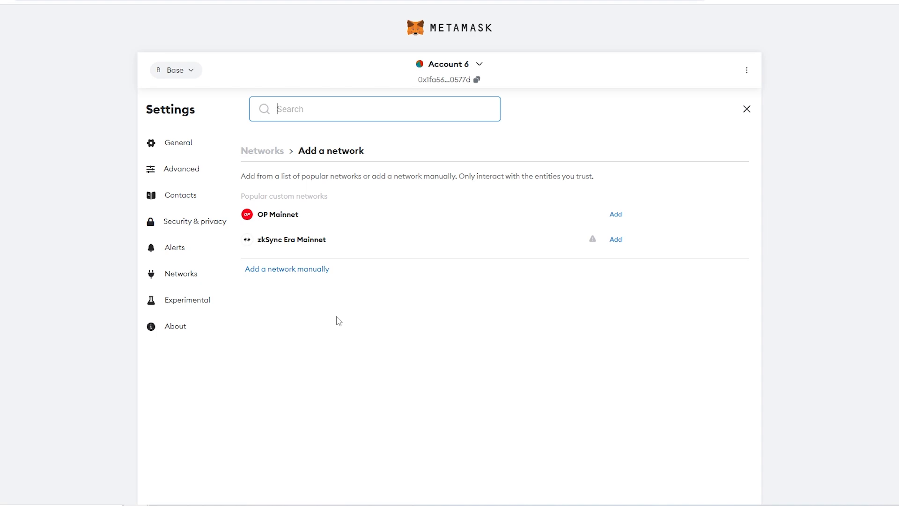
pyautogui.click(287, 269)
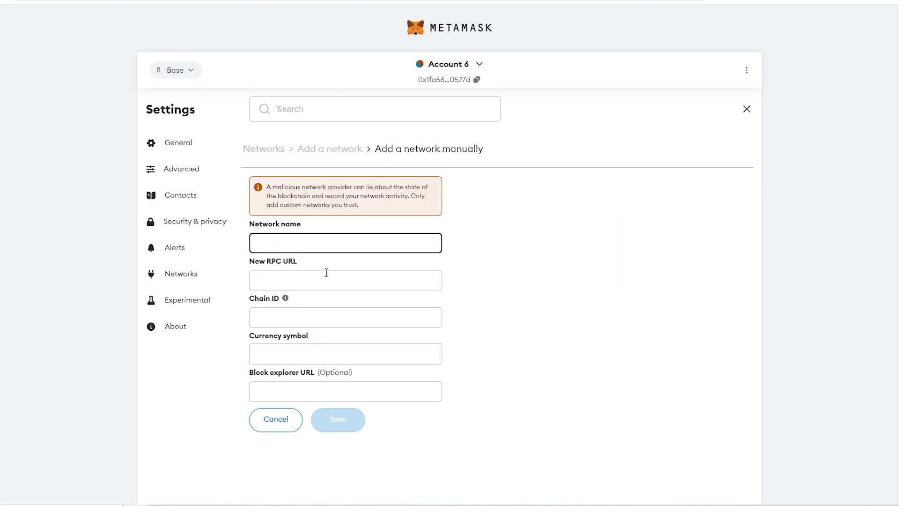
pyautogui.click(345, 241)
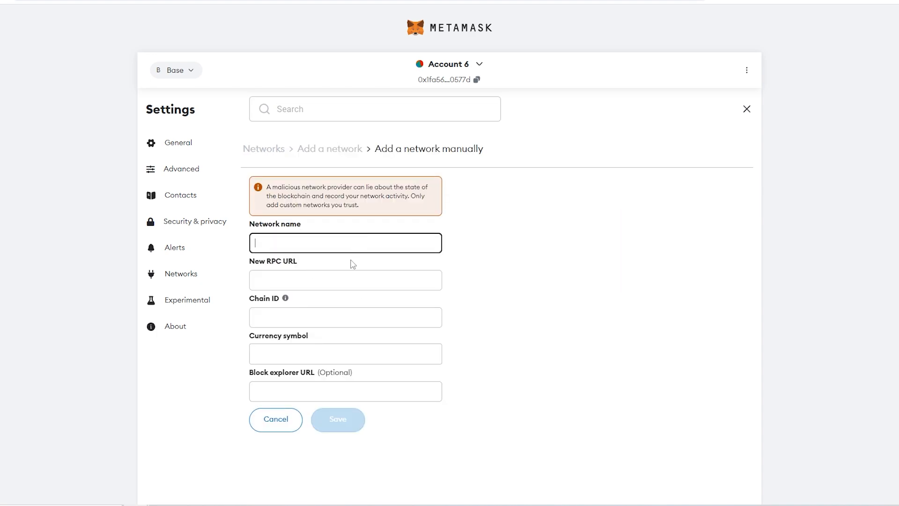
pyautogui.moveTo(342, 367)
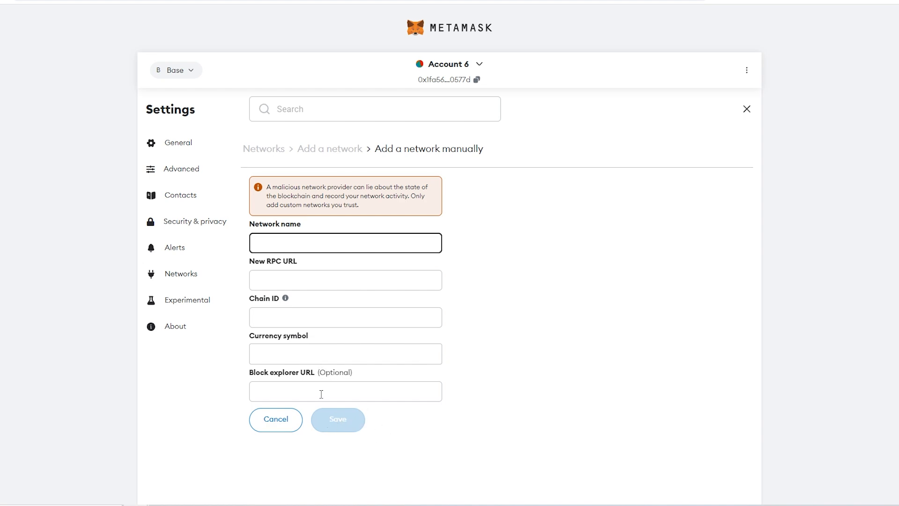
pyautogui.moveTo(384, 359)
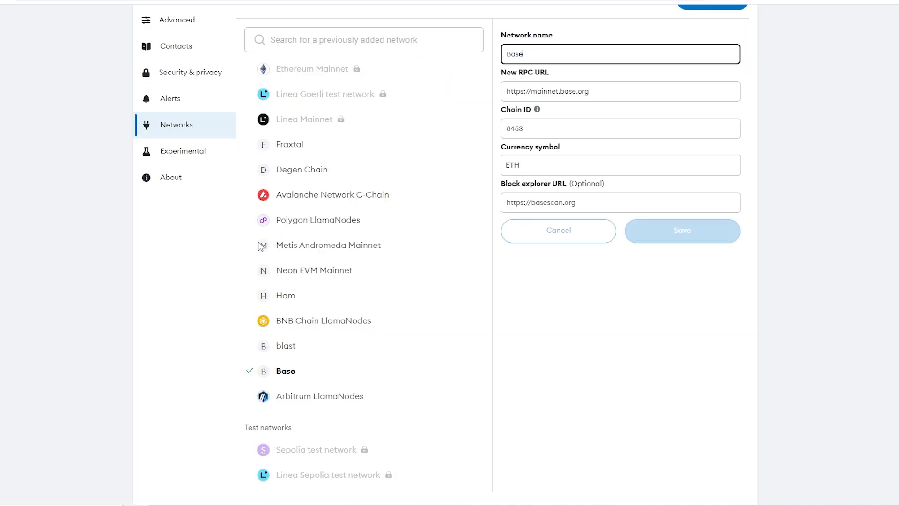
pyautogui.moveTo(266, 298)
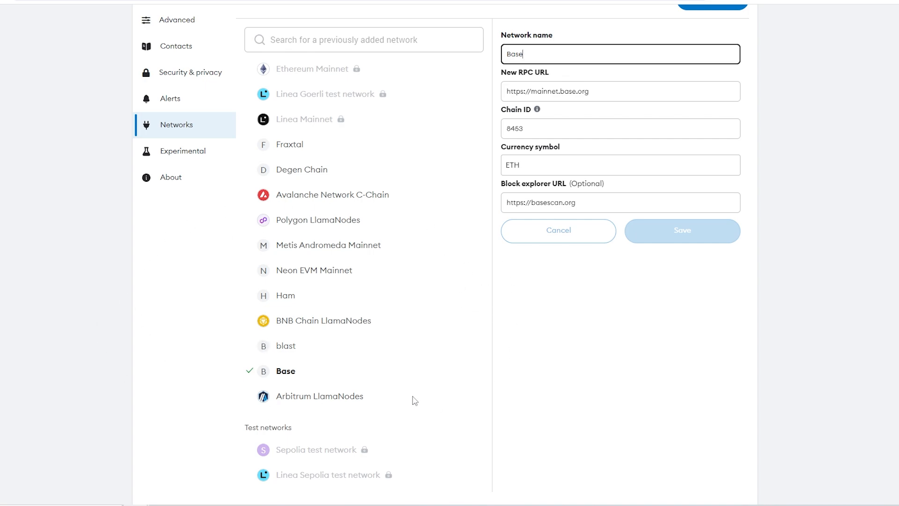
pyautogui.moveTo(135, 328)
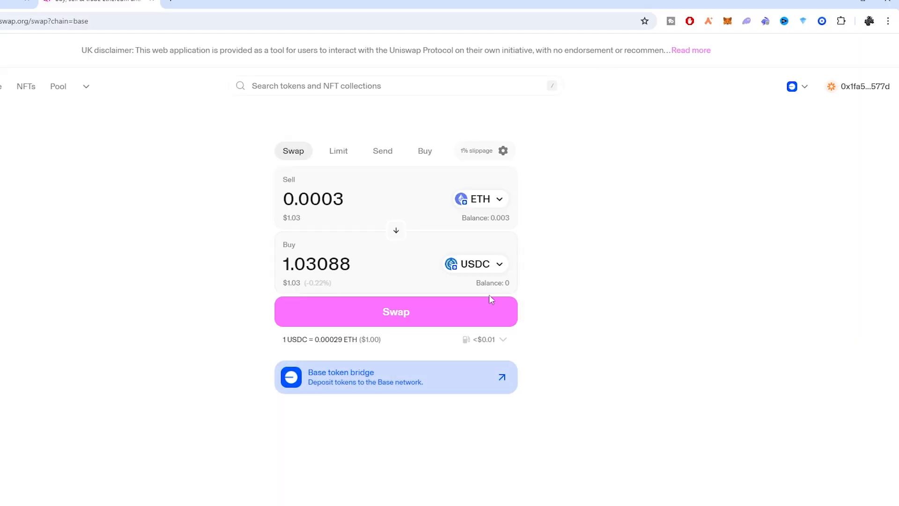
# - Submit the 0.0003 ETH to USDC swap on Base and review the Rabby signing request
pyautogui.click(396, 311)
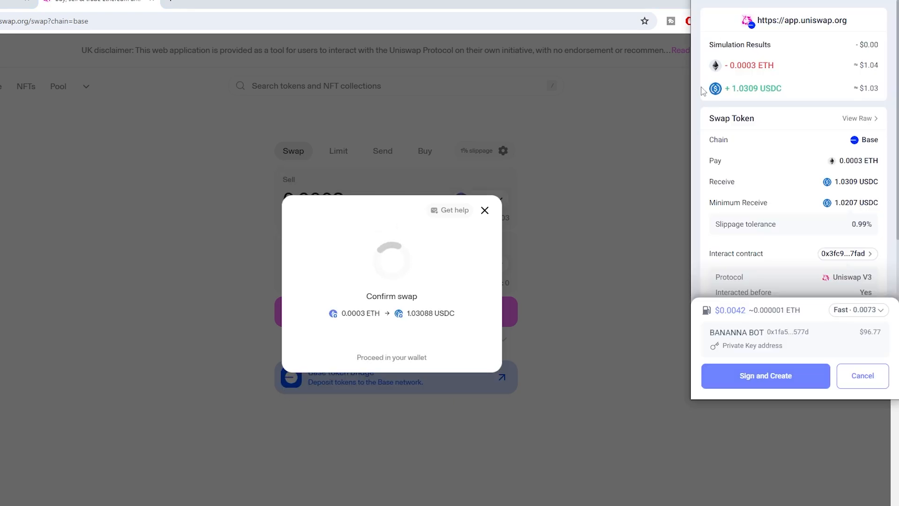
pyautogui.moveTo(767, 29)
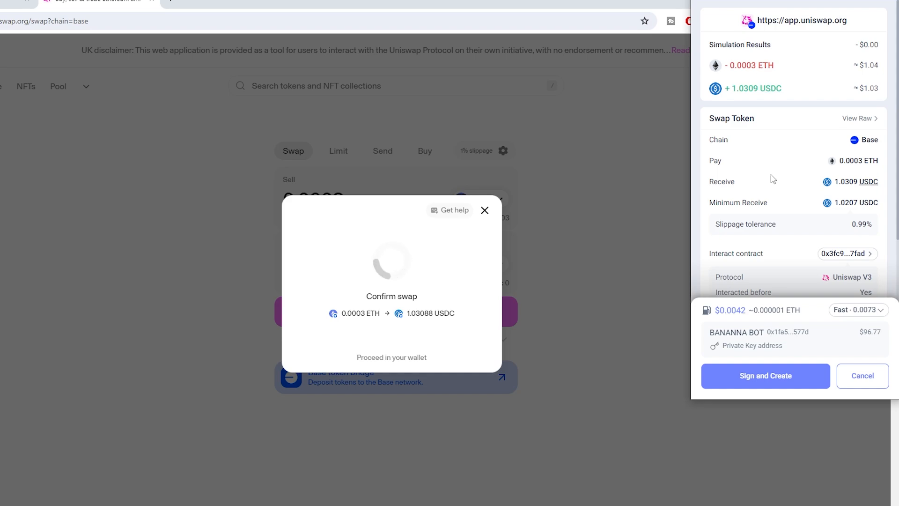
pyautogui.scroll(-3)
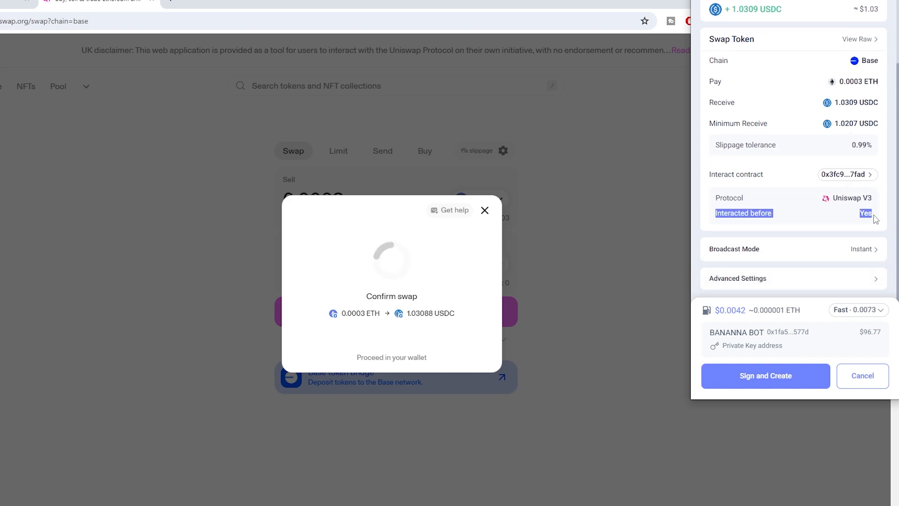
pyautogui.moveTo(806, 212)
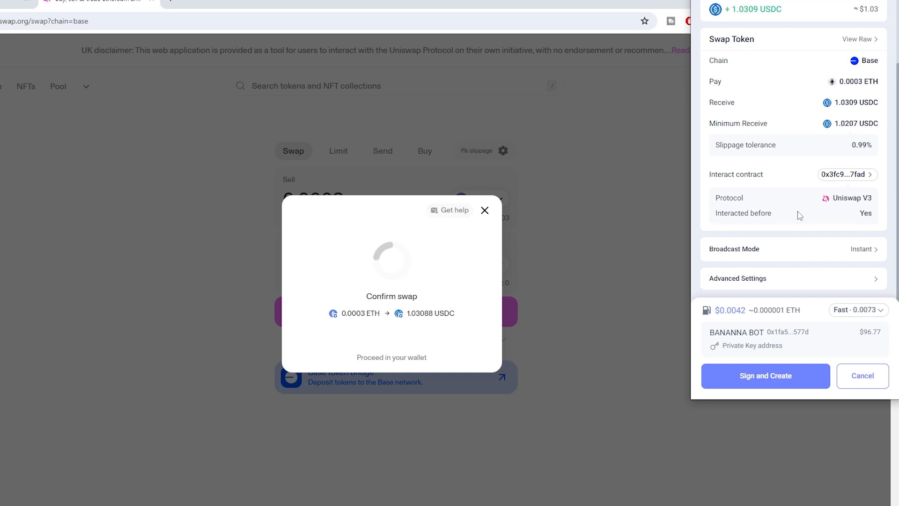
pyautogui.moveTo(829, 221)
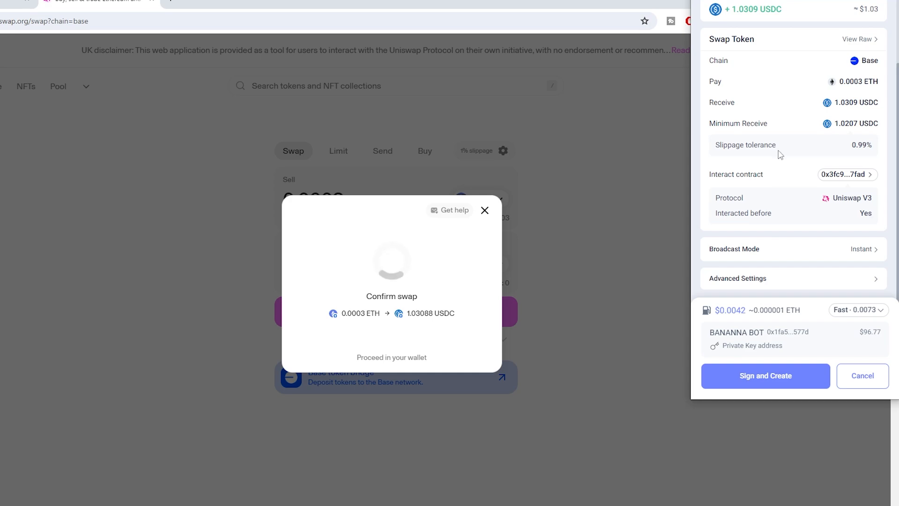
pyautogui.moveTo(756, 211)
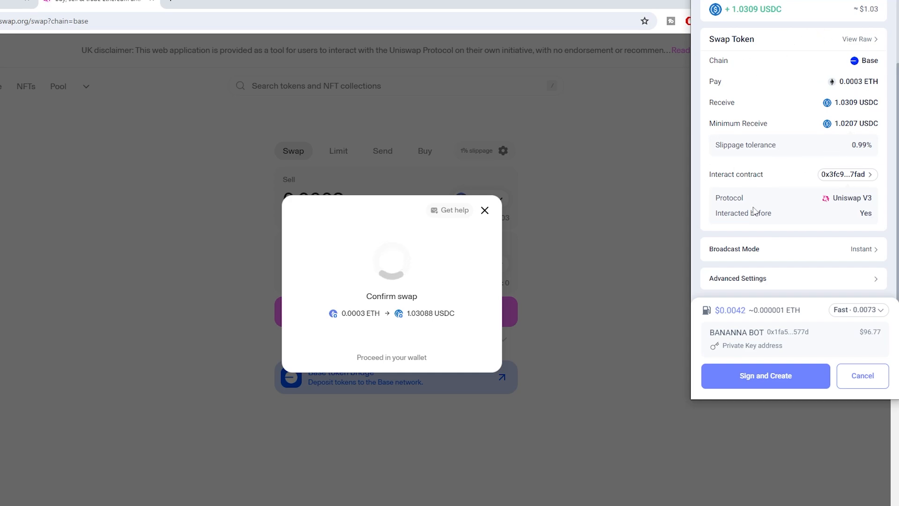
pyautogui.moveTo(777, 170)
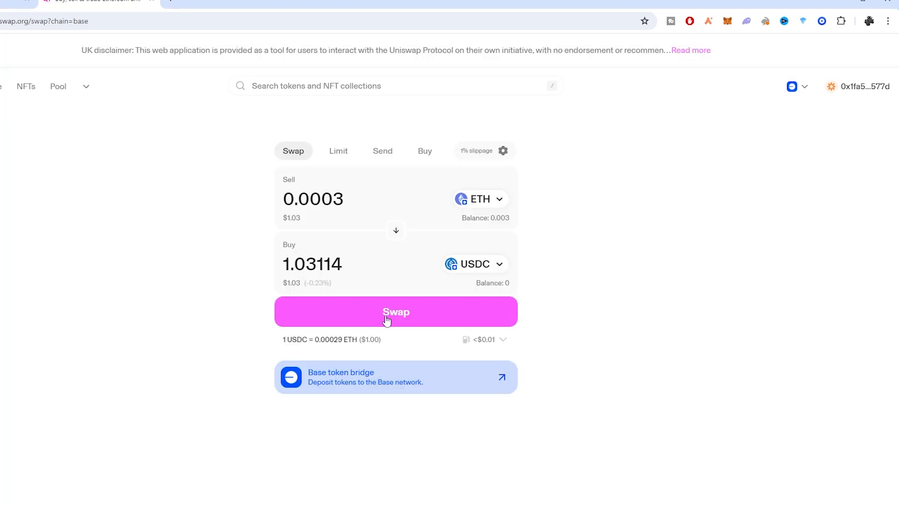
# - Submit the 0.0003 ETH to USDC swap and read MetaMask's Be careful alert and estimated changes
pyautogui.click(395, 311)
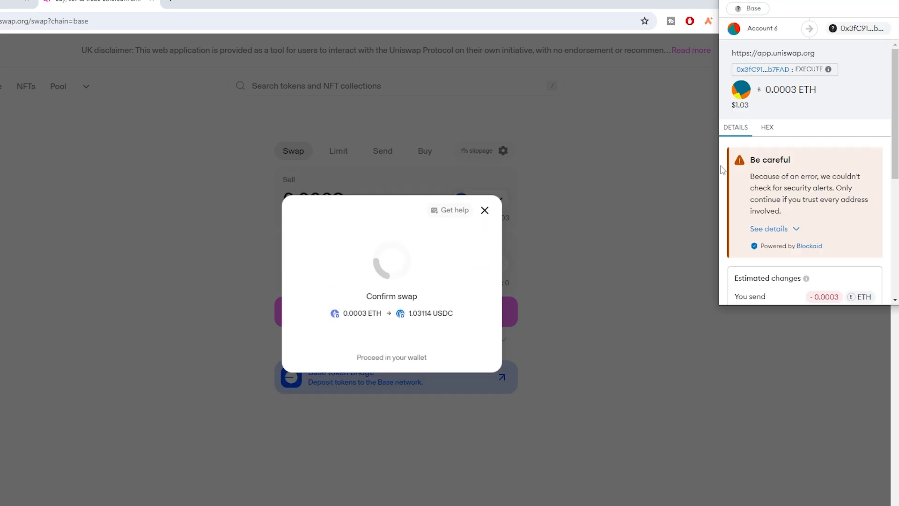
pyautogui.scroll(-3)
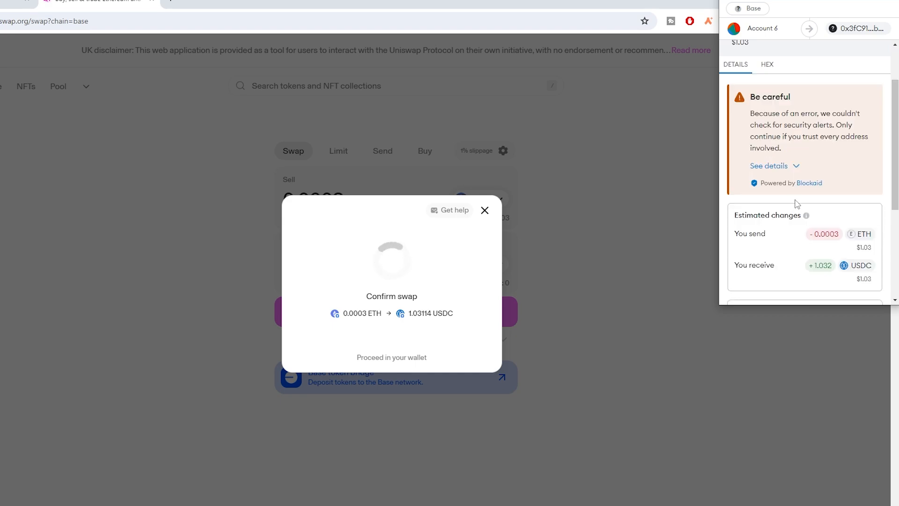
pyautogui.scroll(-3)
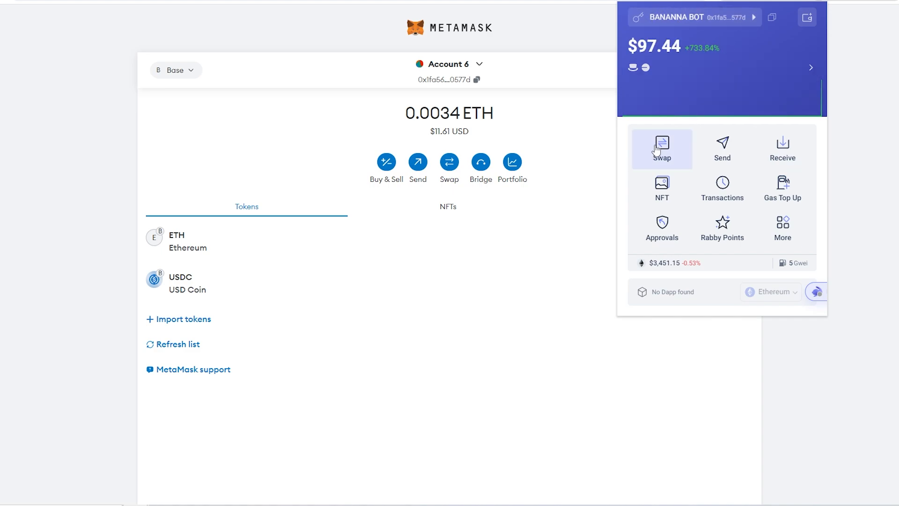
pyautogui.moveTo(662, 188)
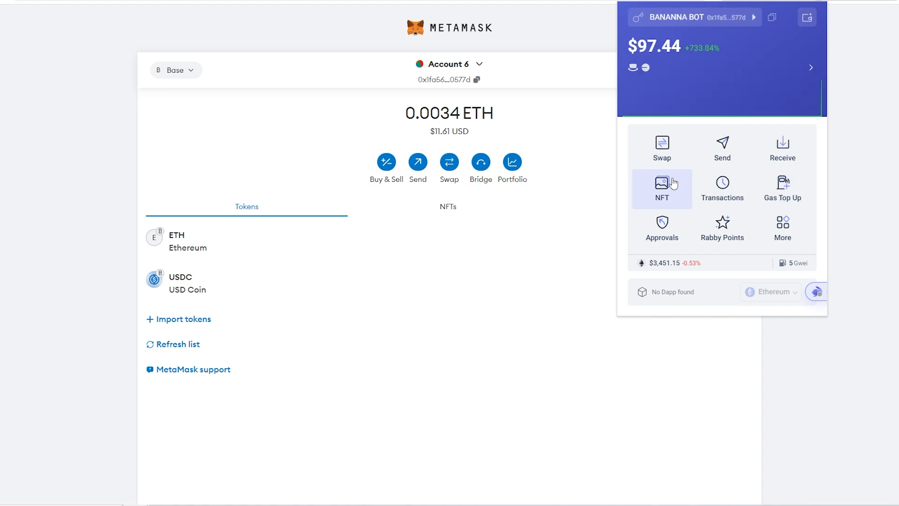
pyautogui.moveTo(811, 7)
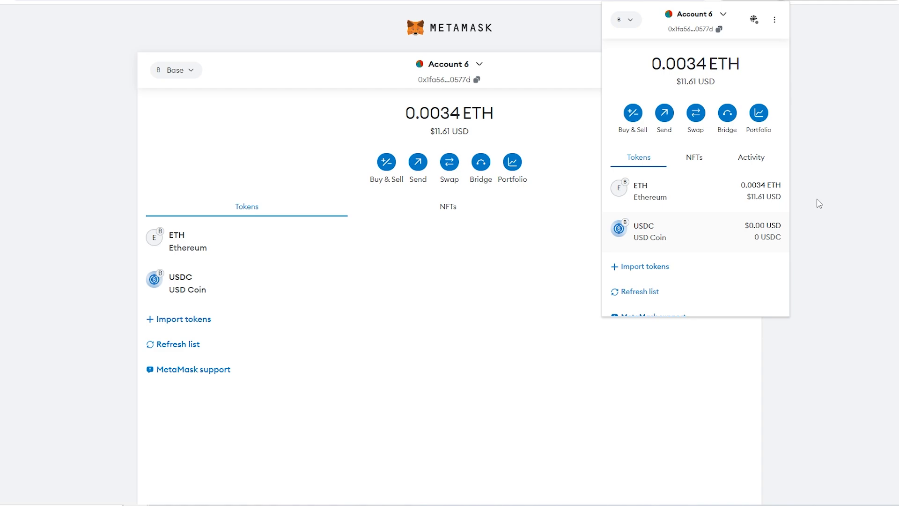
pyautogui.moveTo(704, 165)
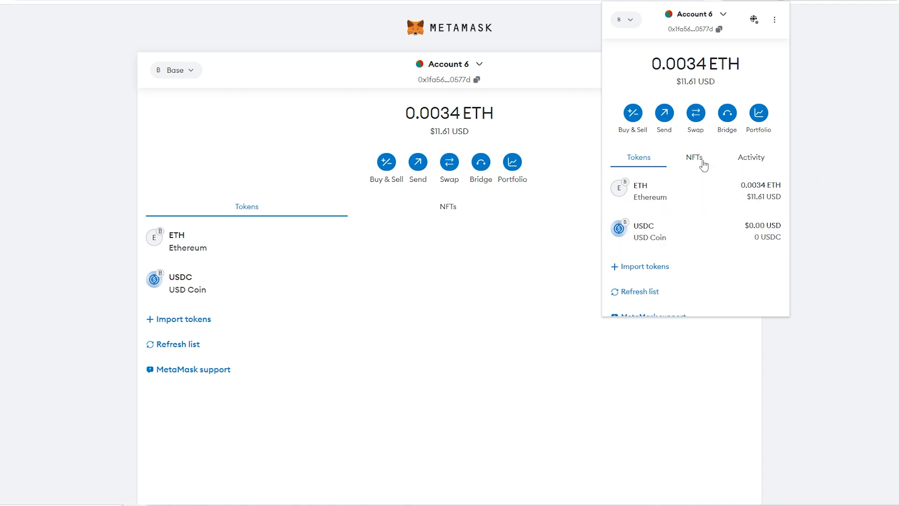
pyautogui.moveTo(663, 152)
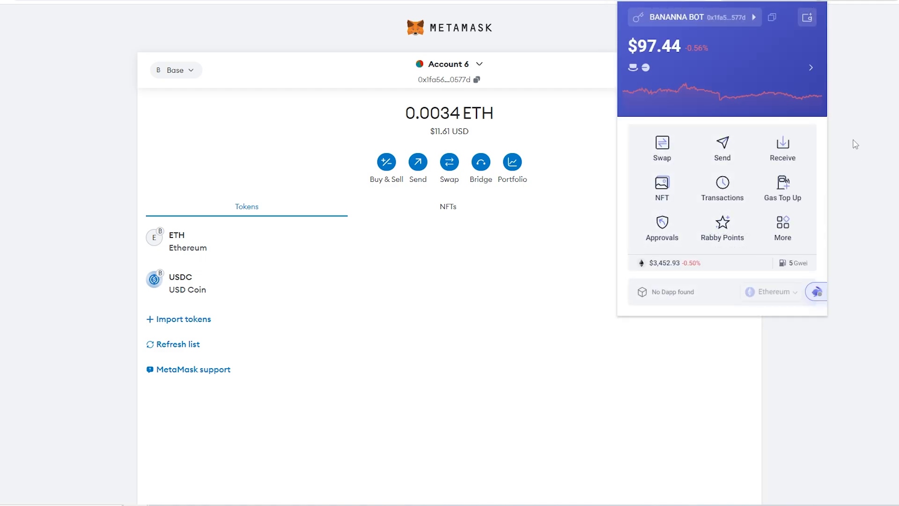
pyautogui.moveTo(782, 148)
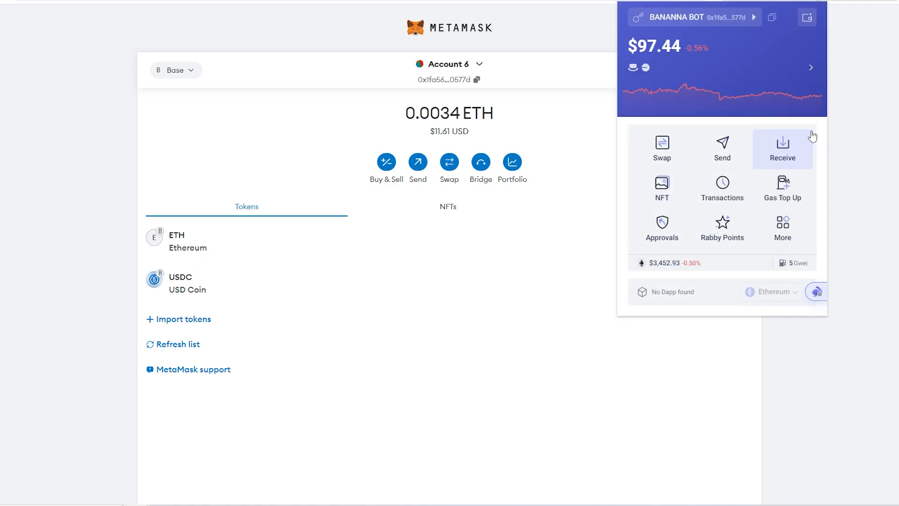
pyautogui.moveTo(786, 78)
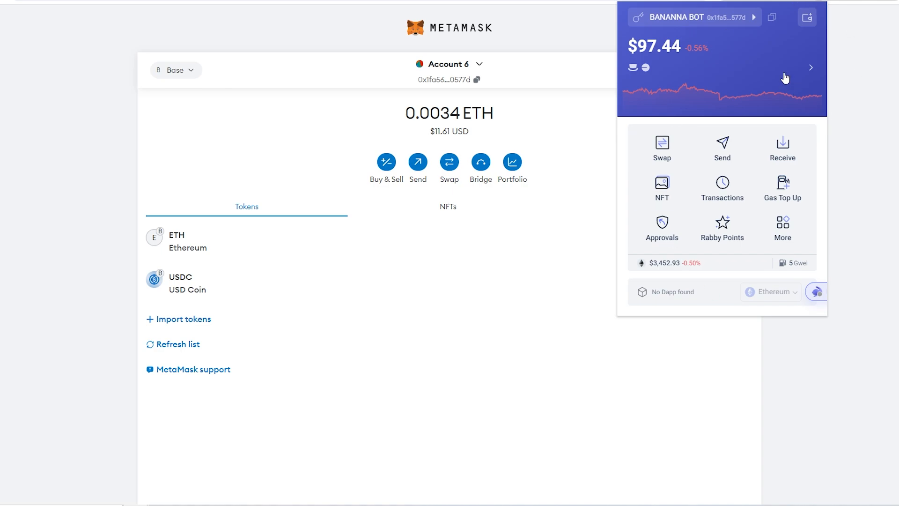
pyautogui.moveTo(823, 374)
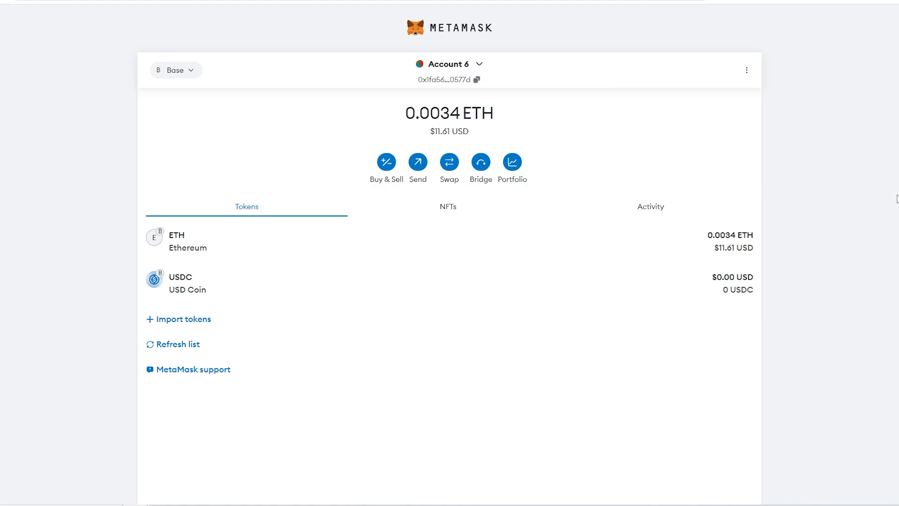
pyautogui.moveTo(869, 182)
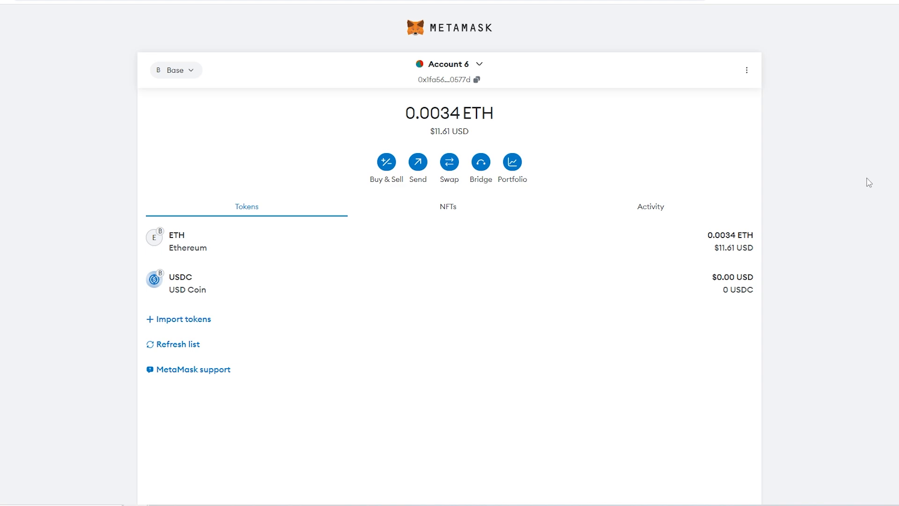
pyautogui.moveTo(839, 173)
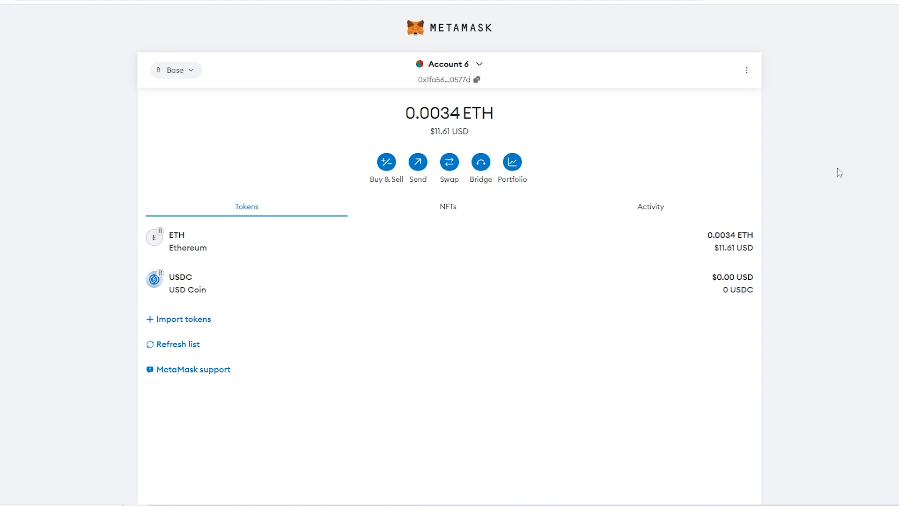
pyautogui.moveTo(855, 214)
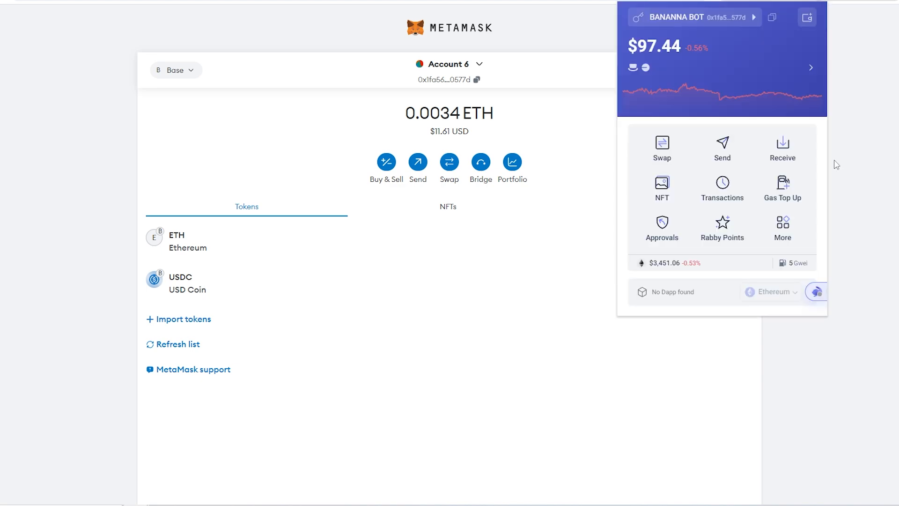
pyautogui.moveTo(872, 116)
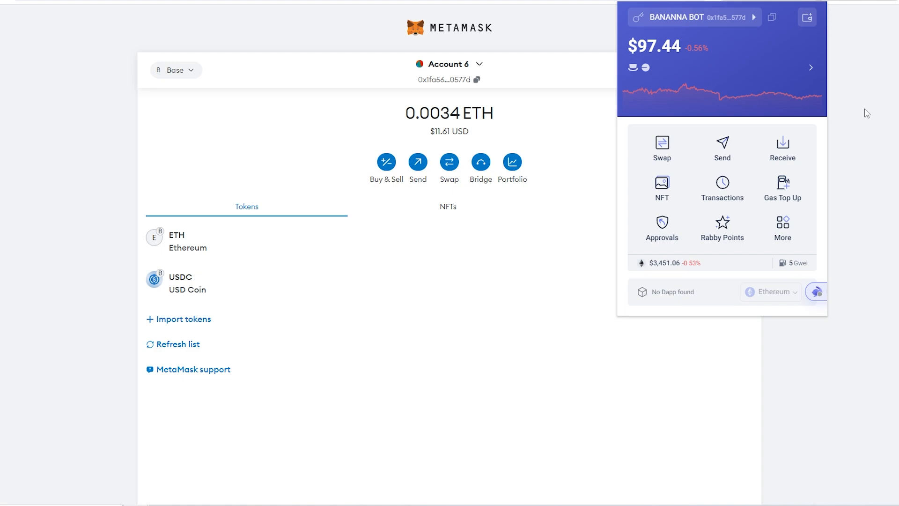
pyautogui.moveTo(831, 59)
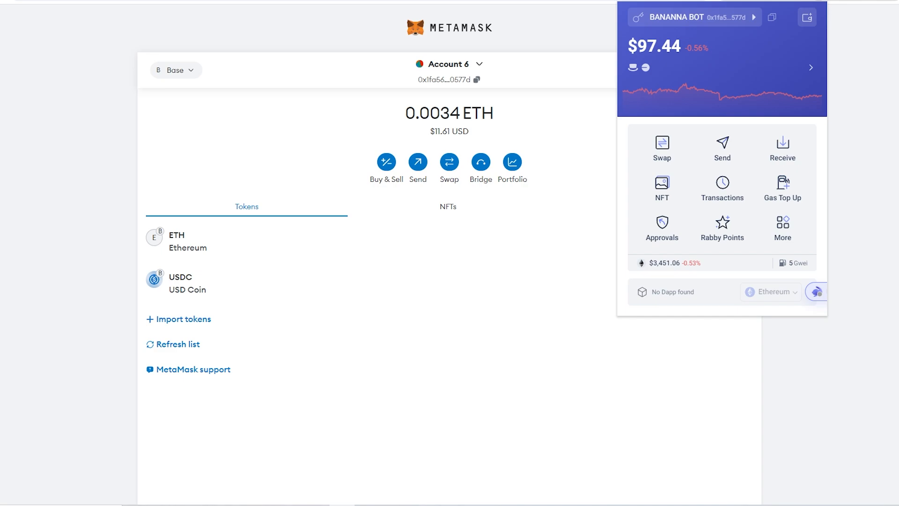
pyautogui.moveTo(503, 123)
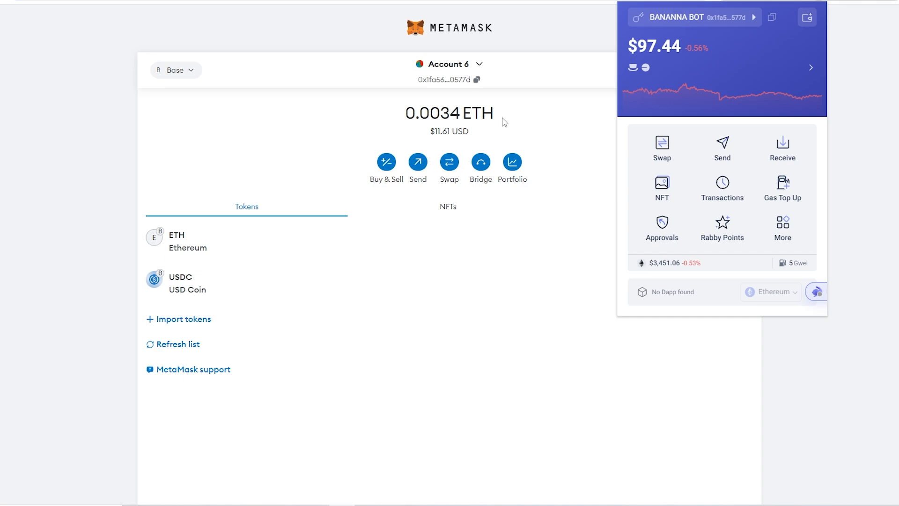
pyautogui.moveTo(510, 114)
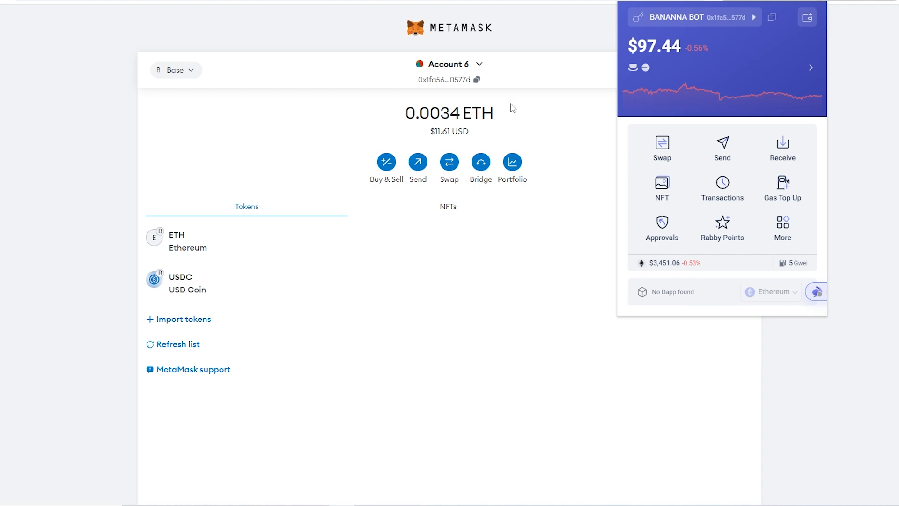
pyautogui.moveTo(759, 40)
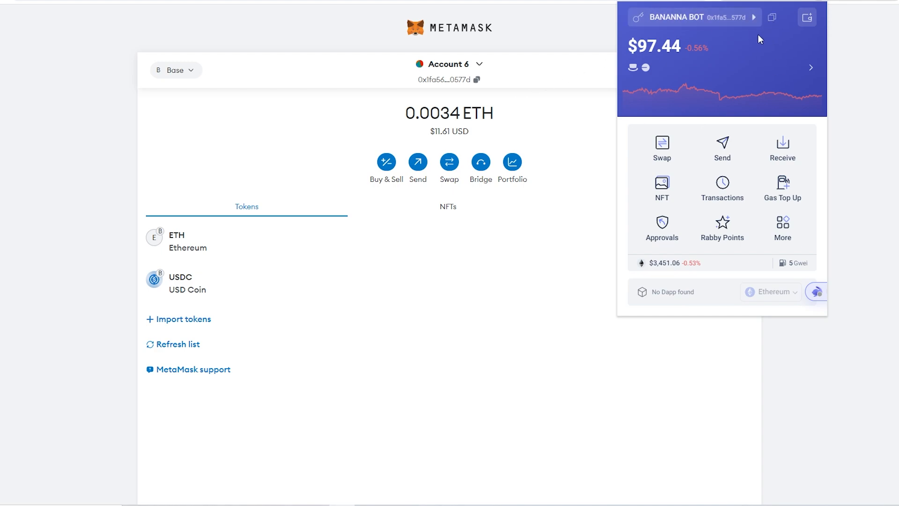